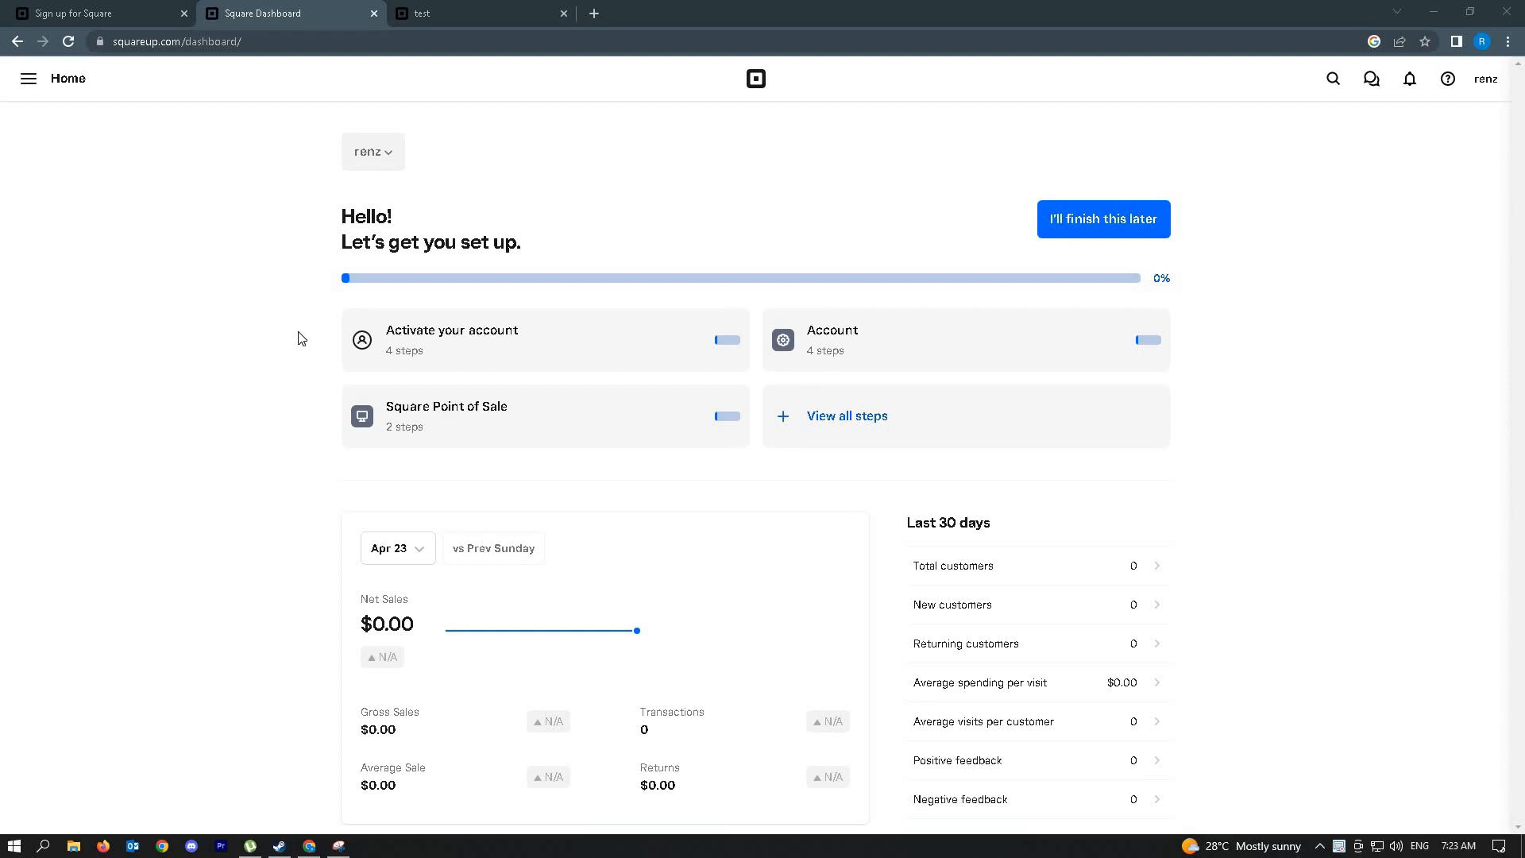
mouse_move(237, 267)
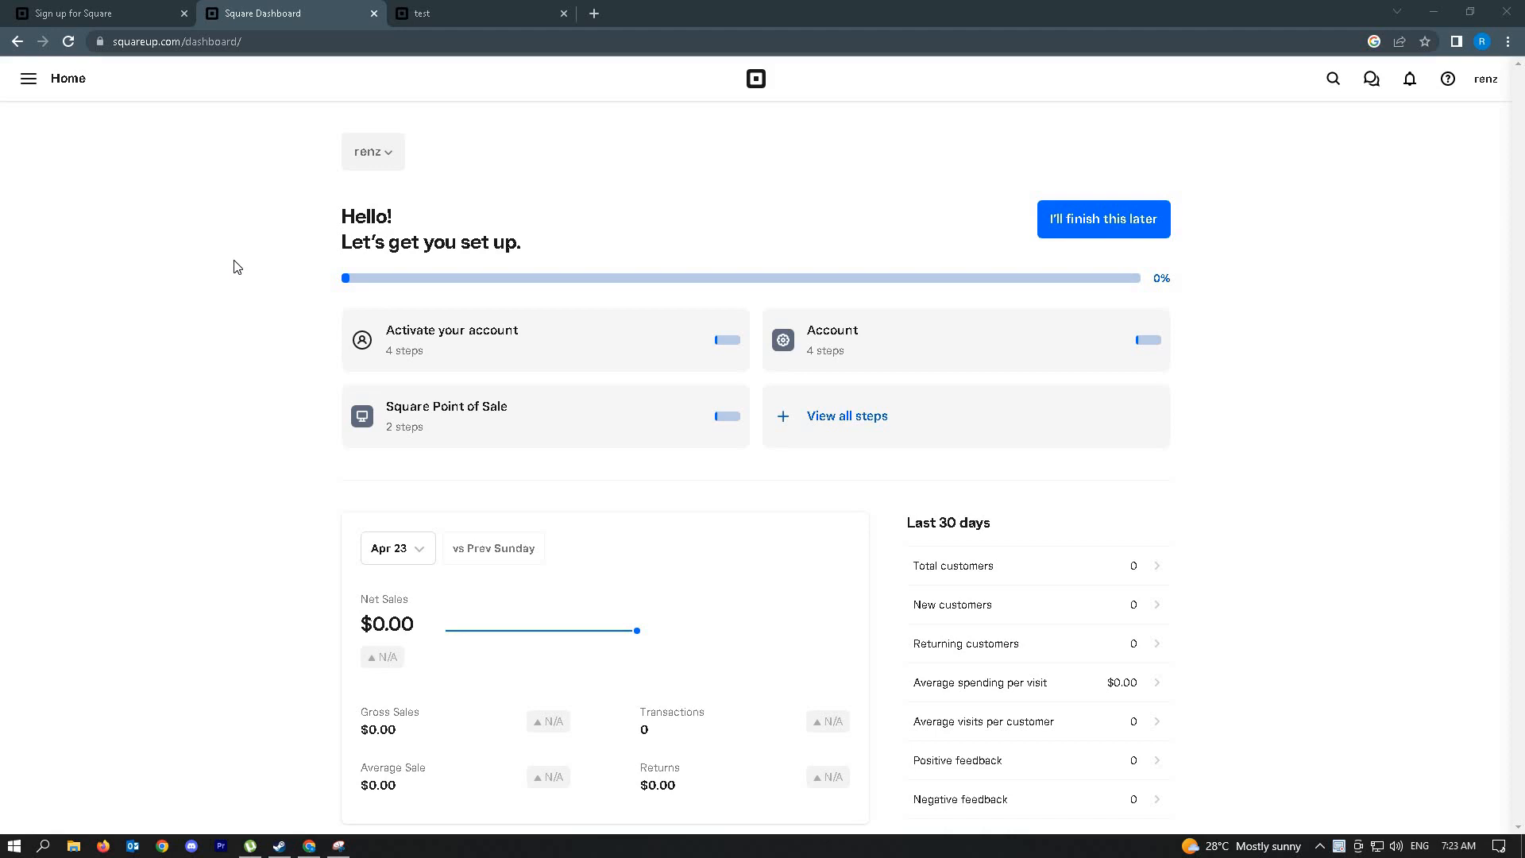
- Go to Payments > Subscriptions through the dashboard navigation menu
left_click(29, 78)
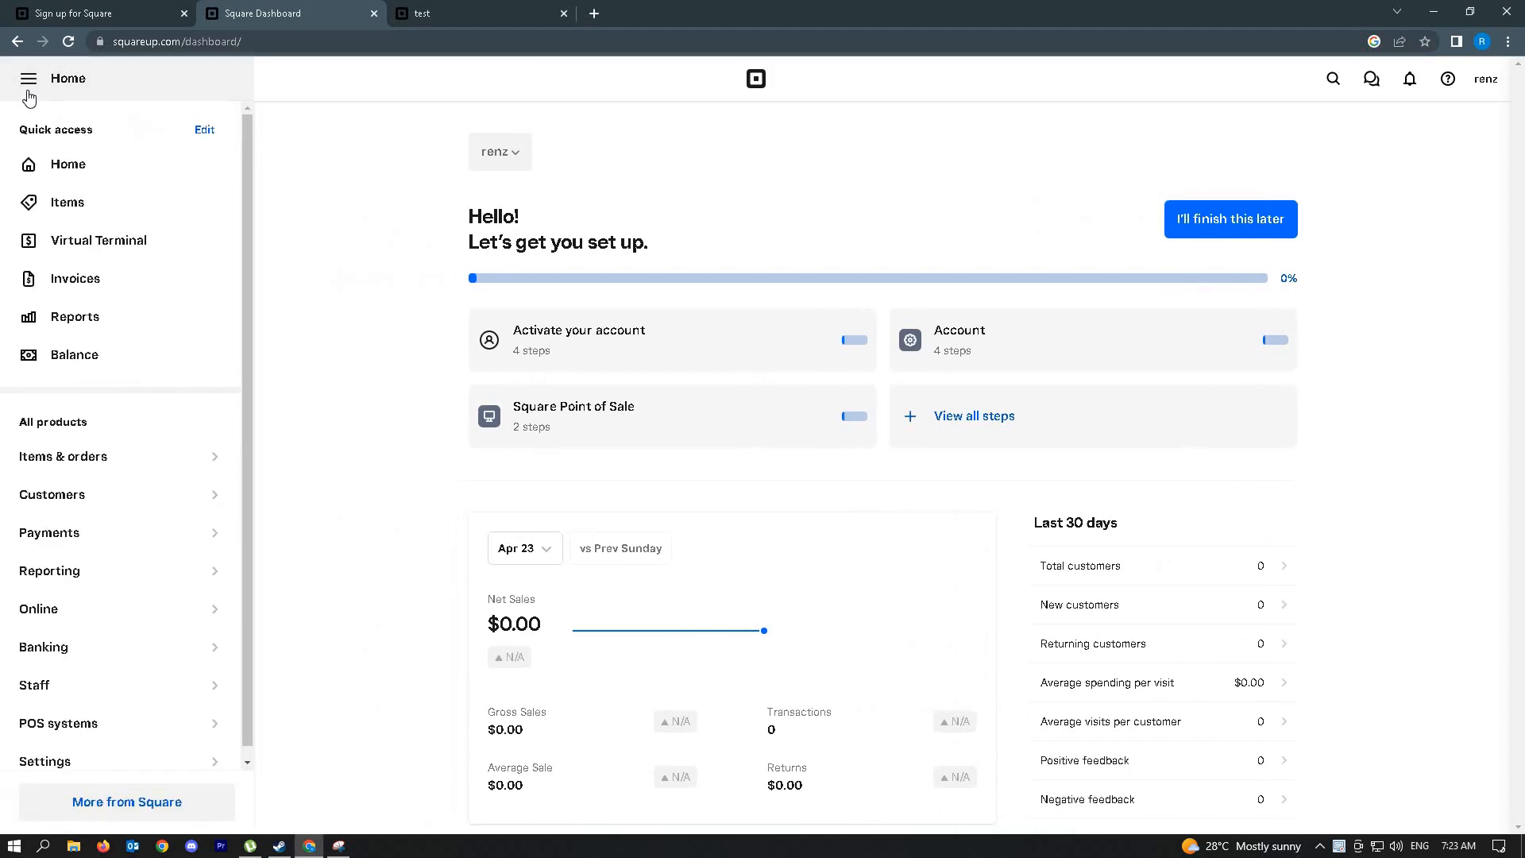
mouse_move(96, 533)
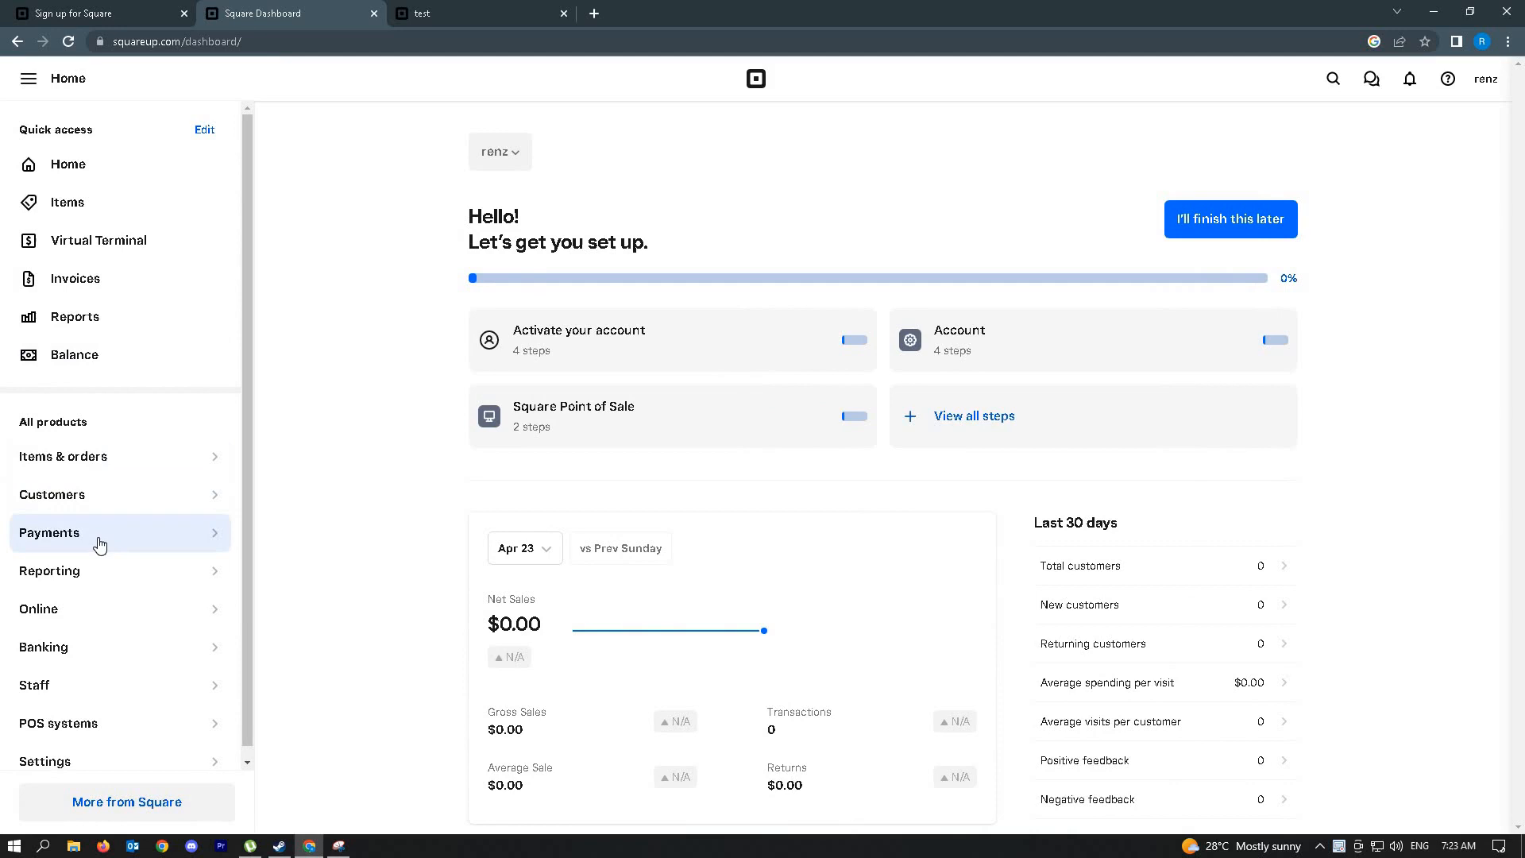
left_click(49, 533)
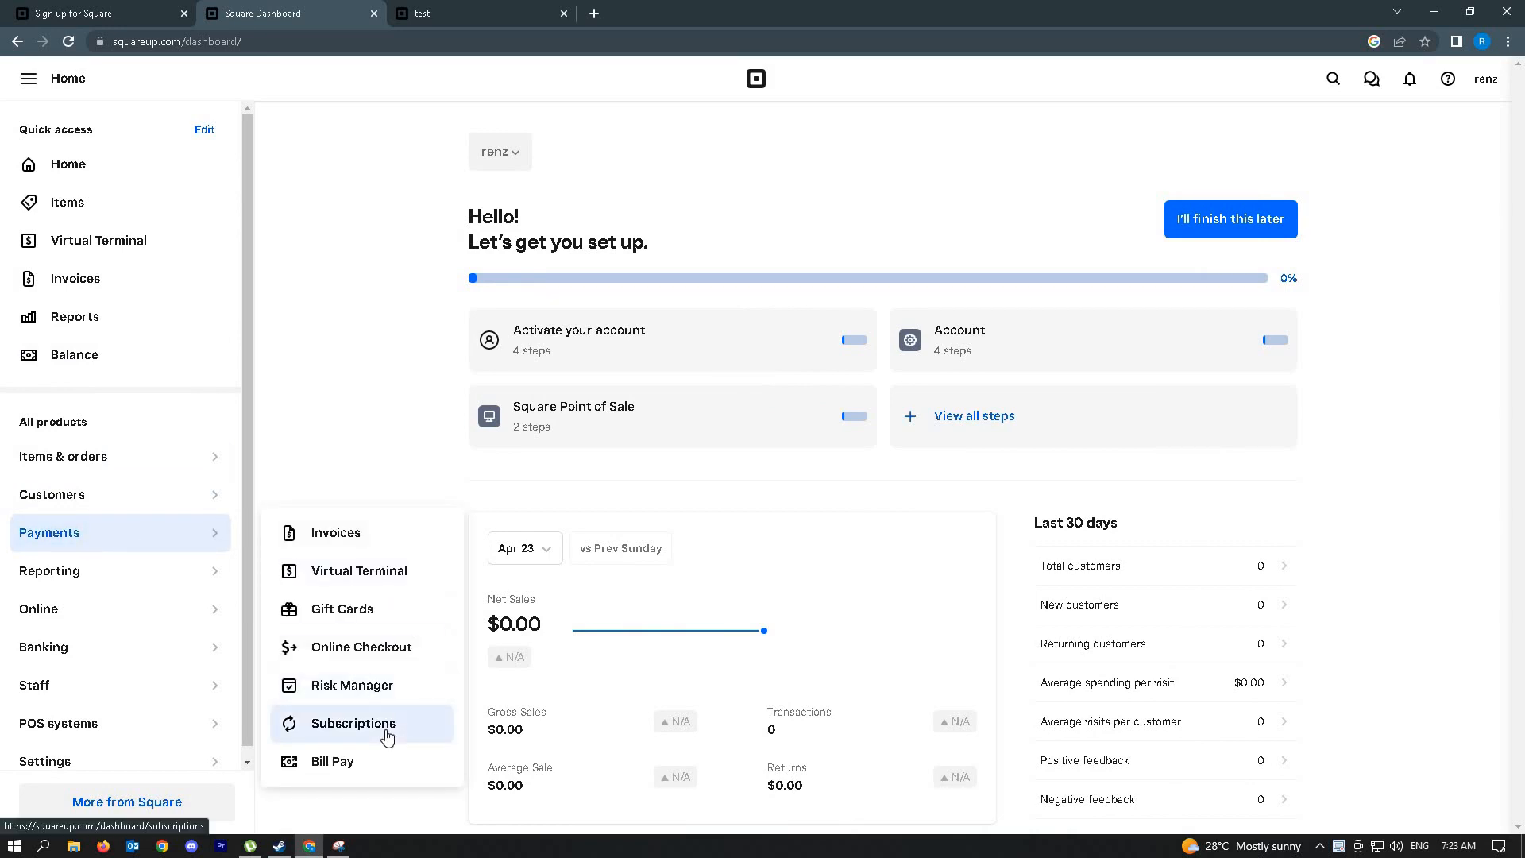
left_click(353, 723)
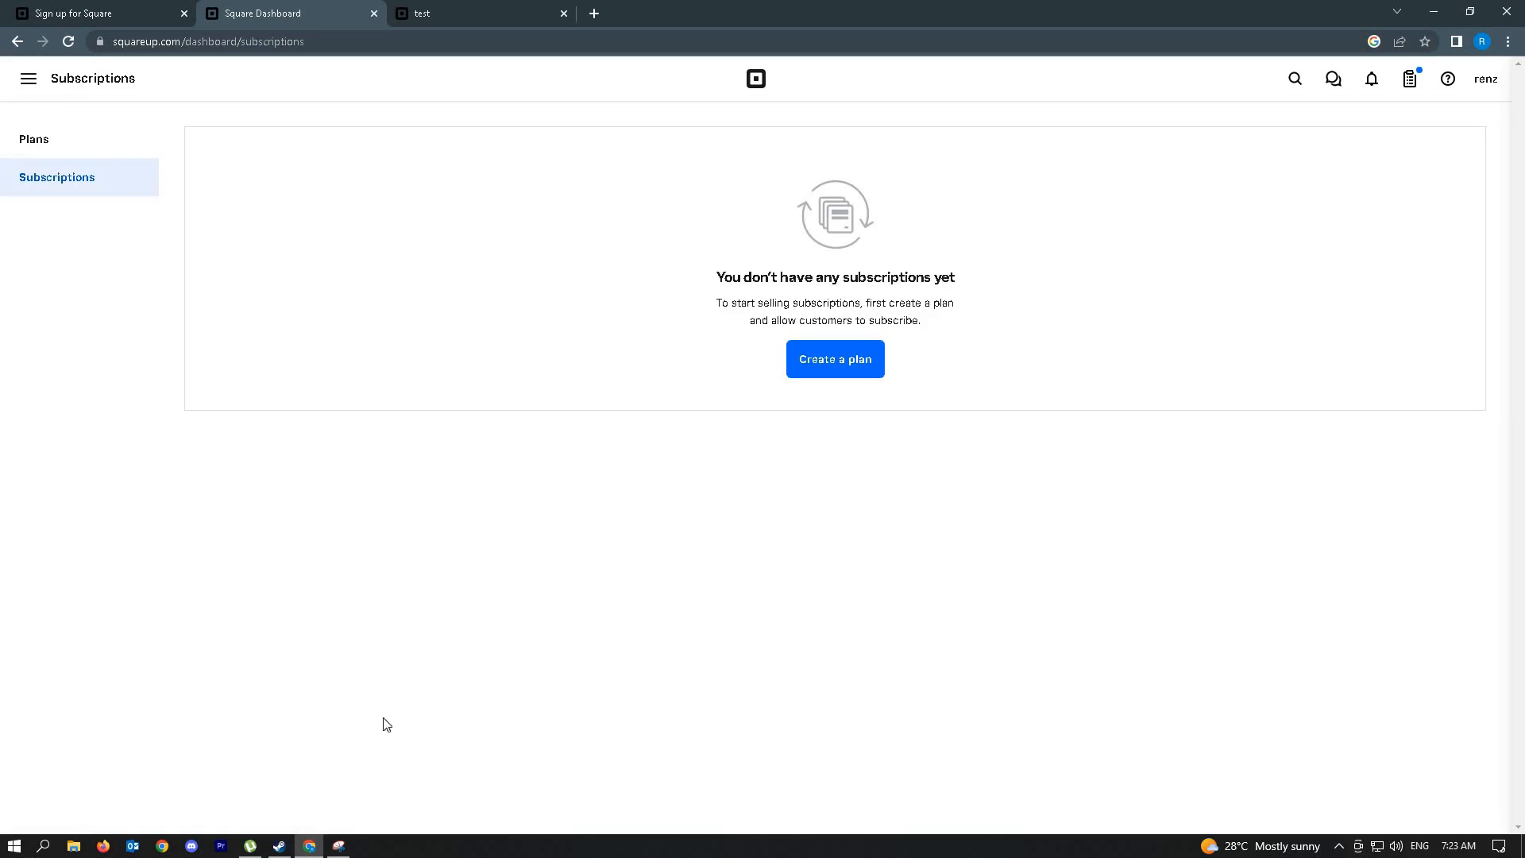
- Create and save the 'test subscription' plan at $10.00 monthly with no trial
left_click(835, 359)
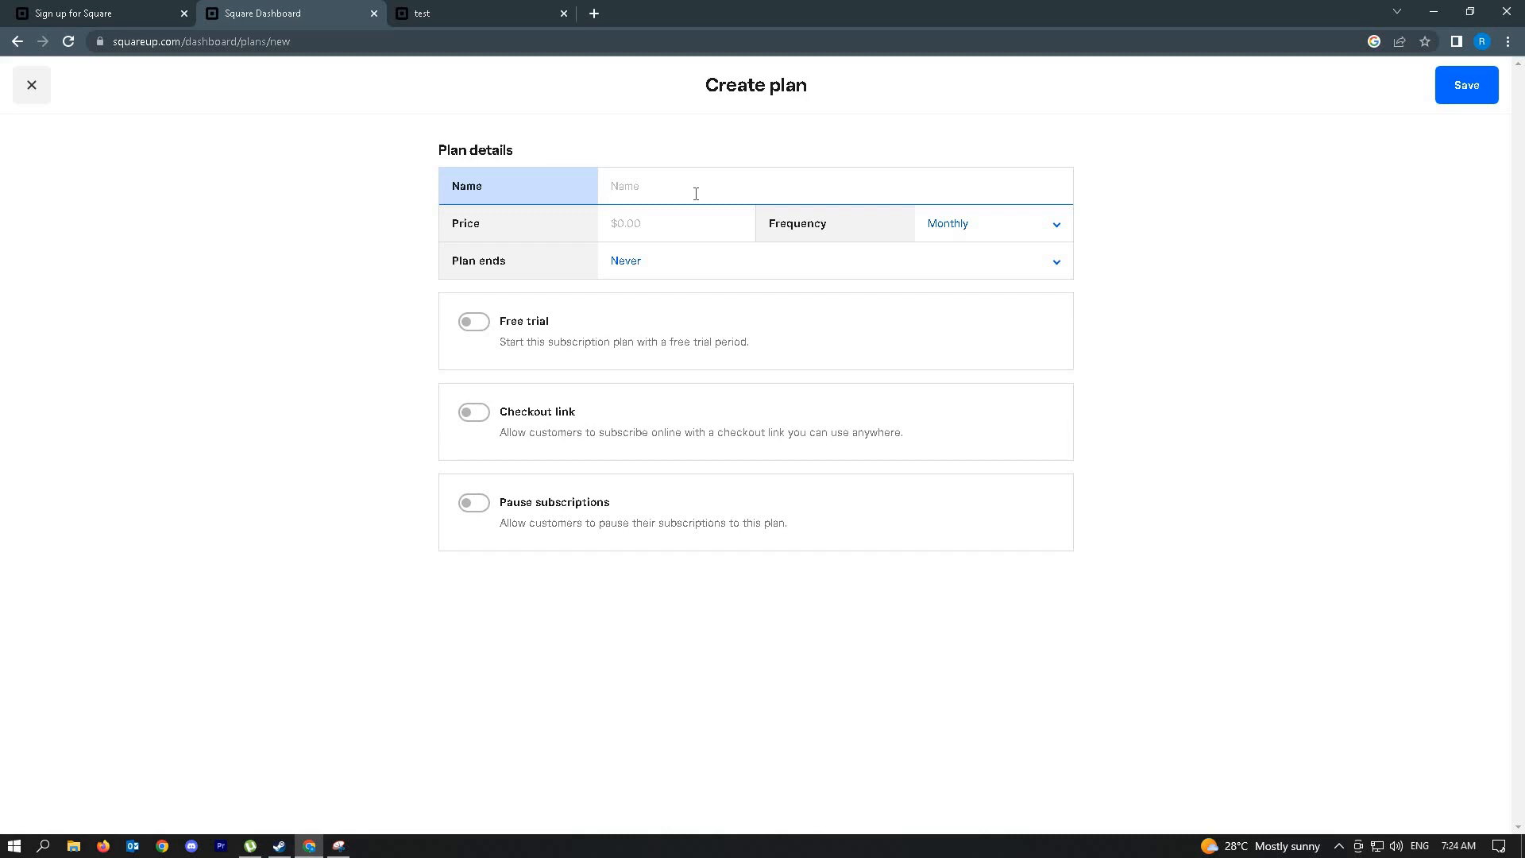
left_click(1466, 85)
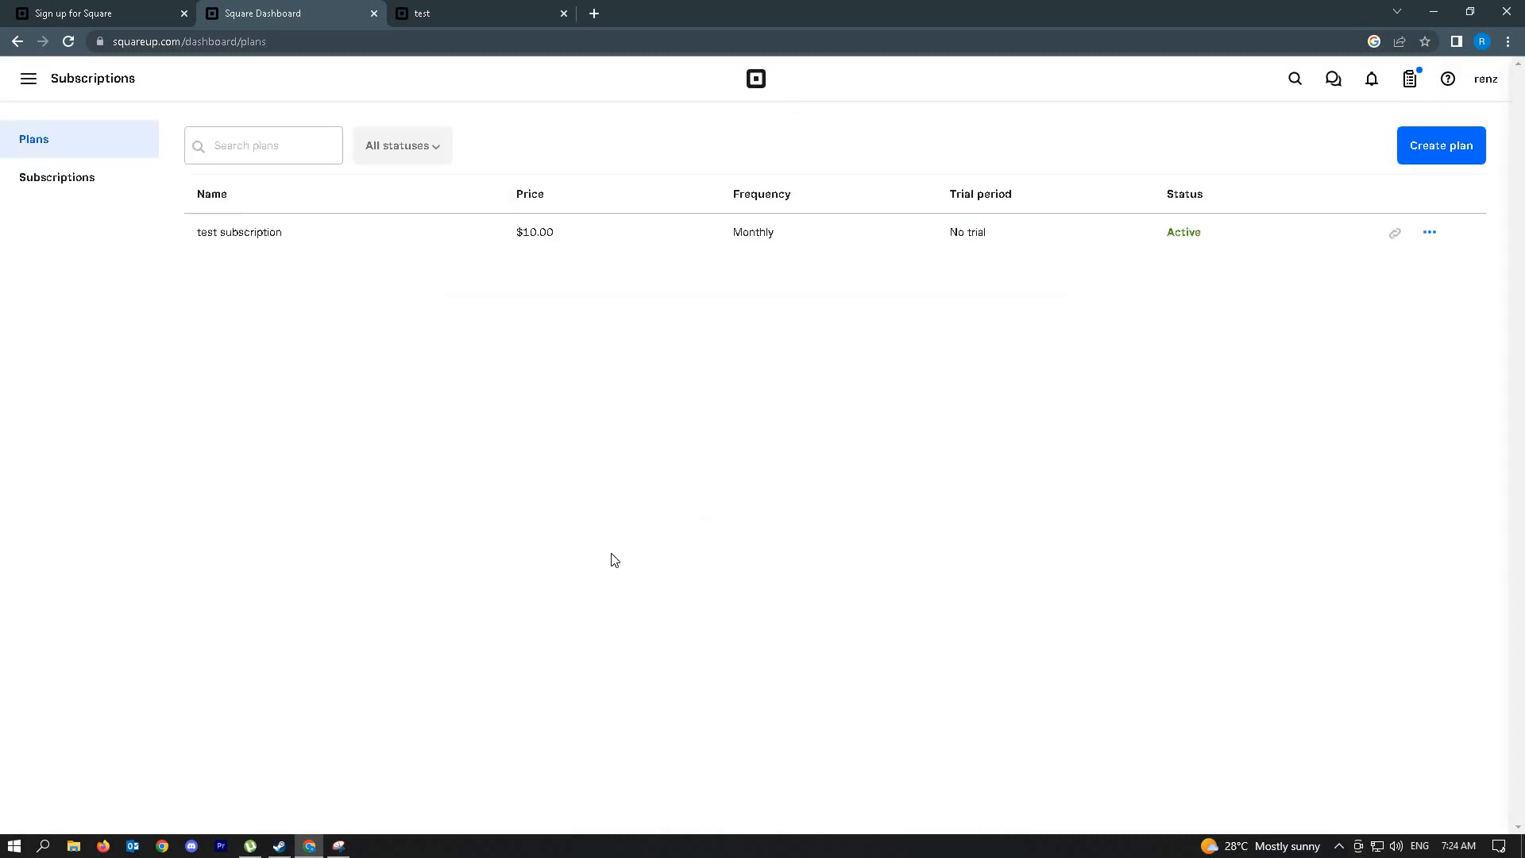